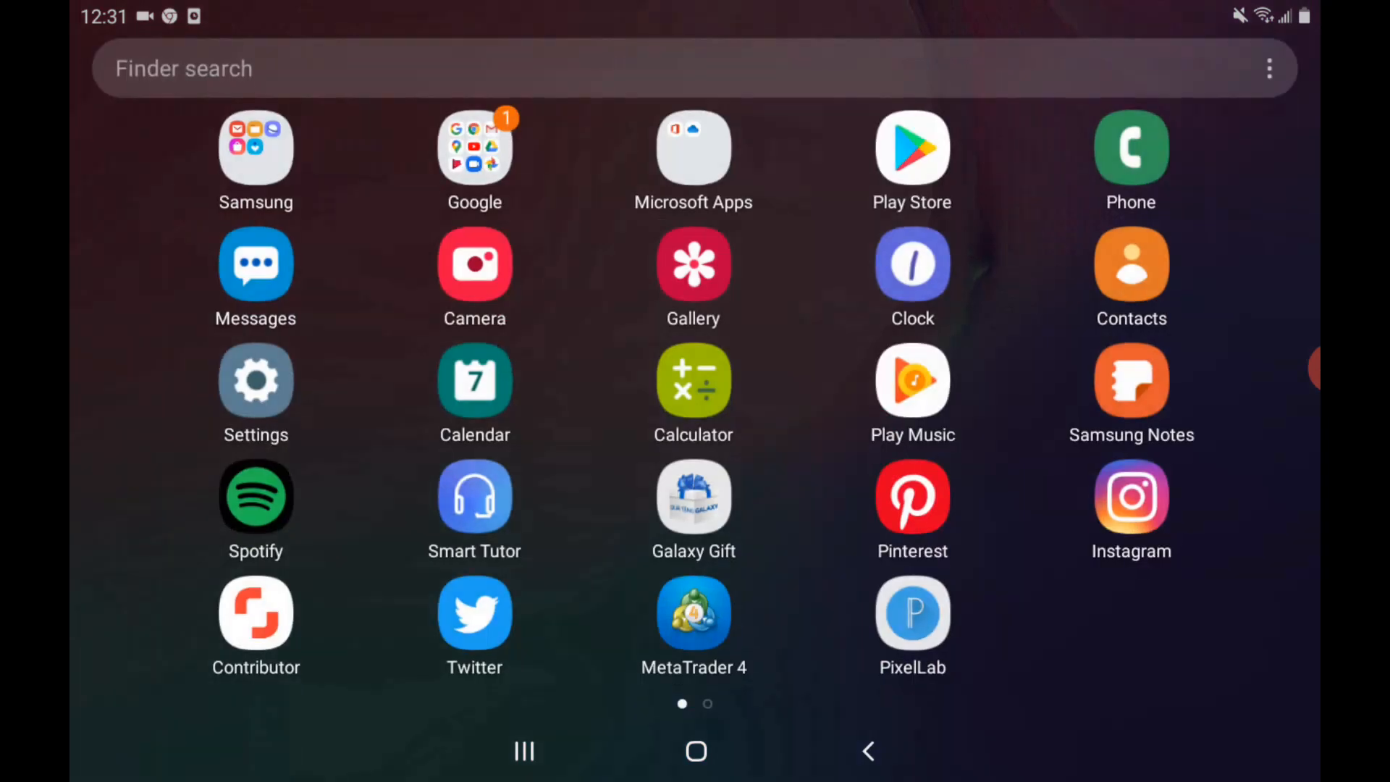
Step: Launch MetaTrader 4 and cycle the EURUSD chart through H4 and MN to M1
click(695, 613)
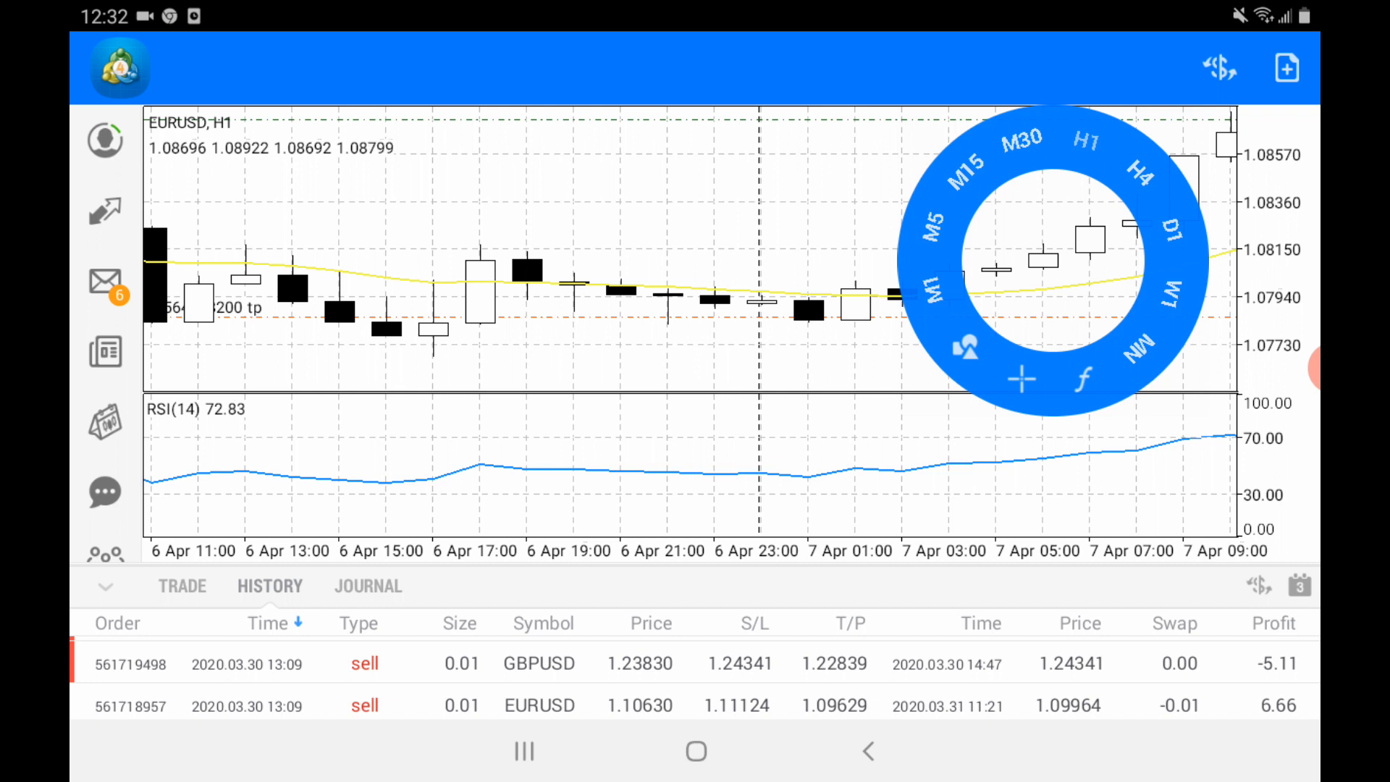
click(1144, 173)
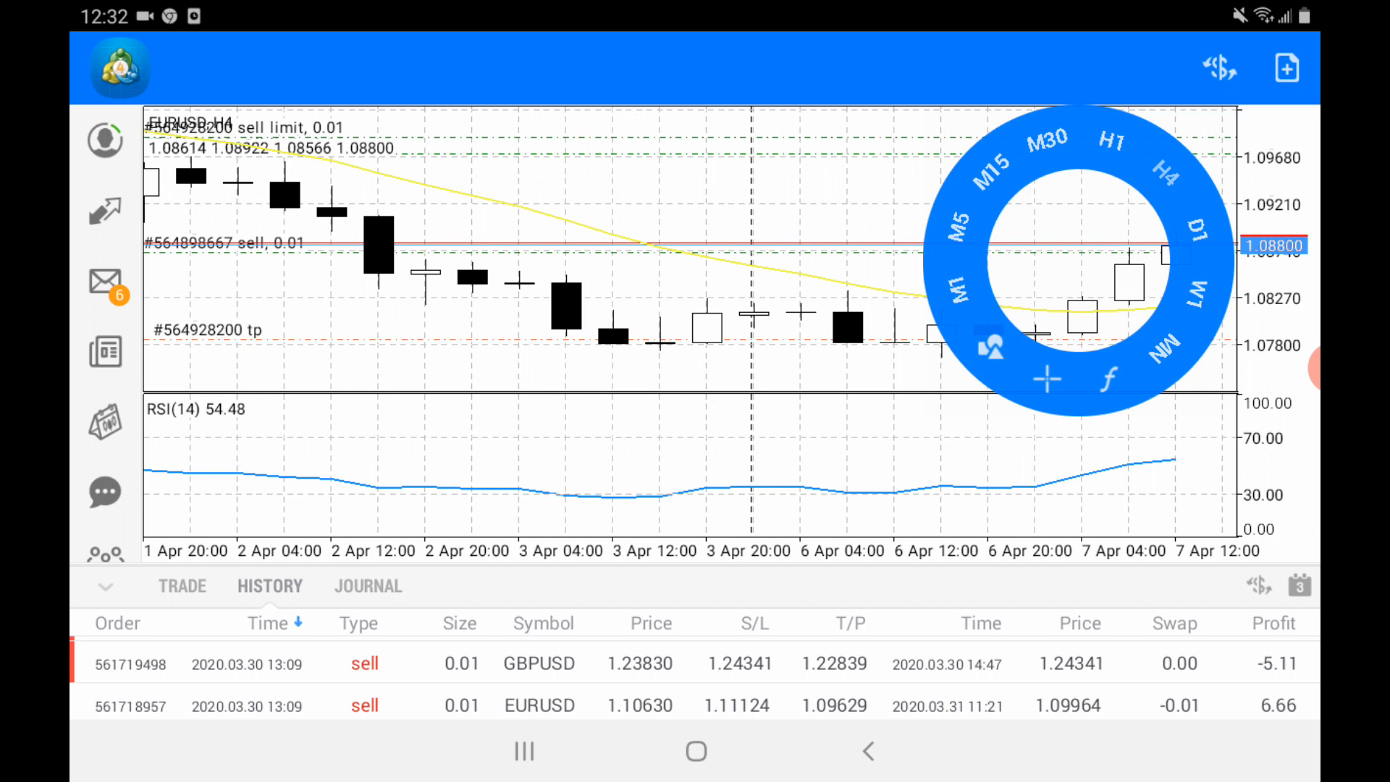
click(1199, 249)
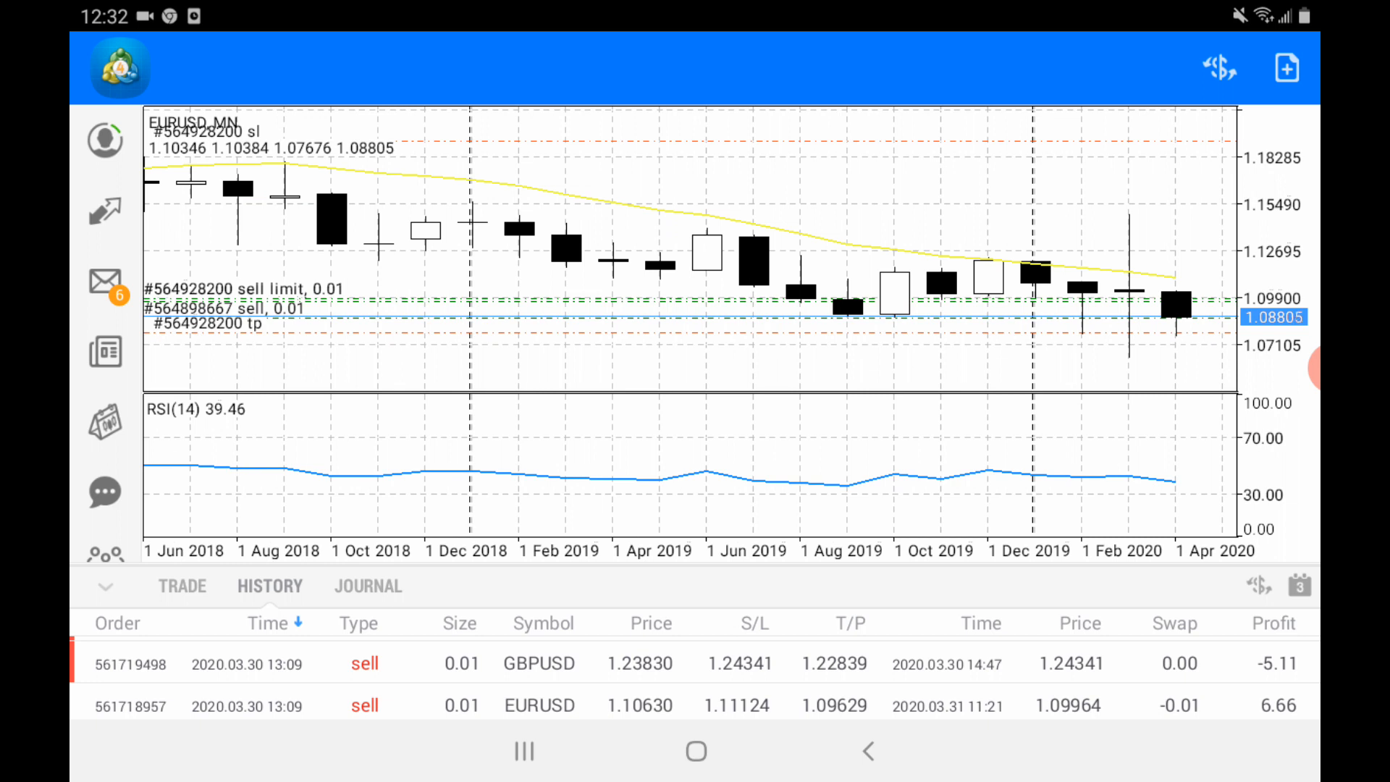
click(1069, 257)
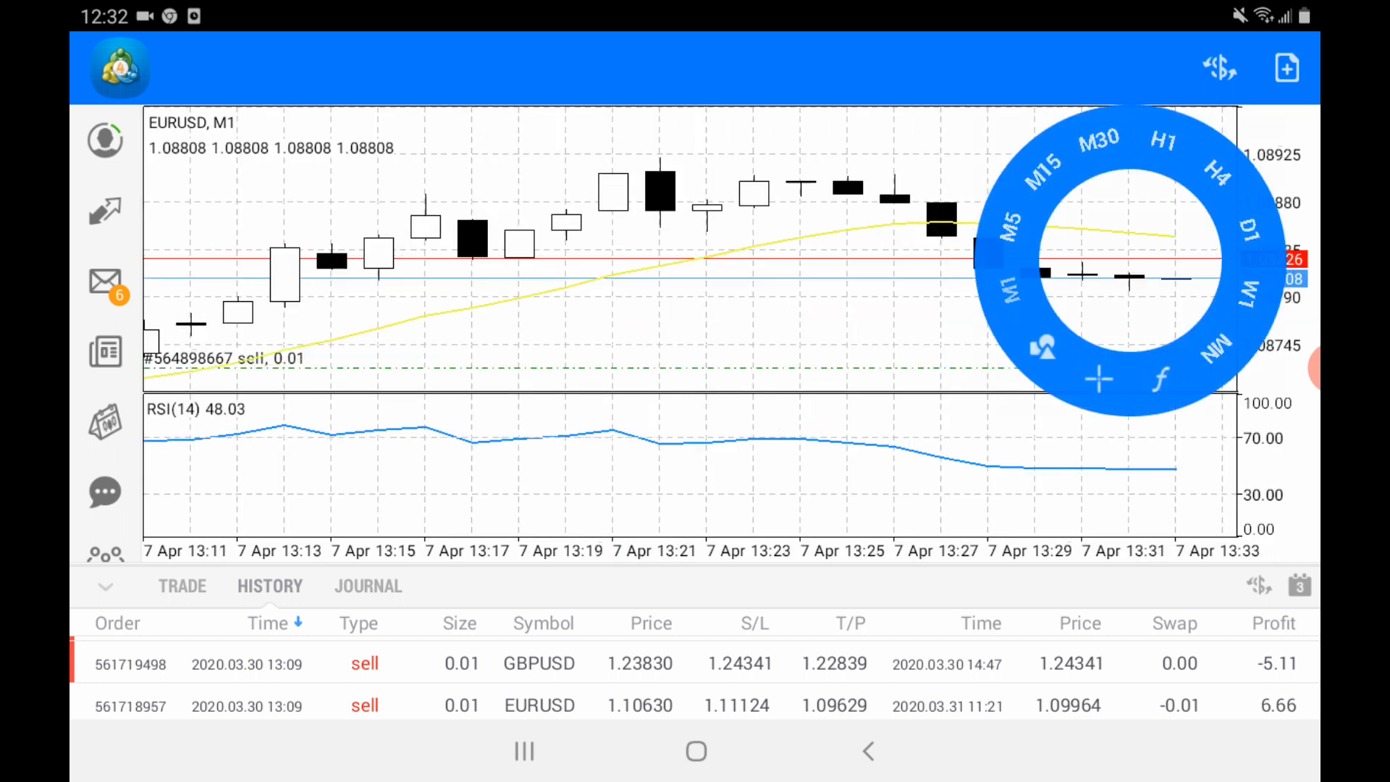
Step: Put the EURUSD chart on H1 and redisplay the timeframe wheel
click(1160, 145)
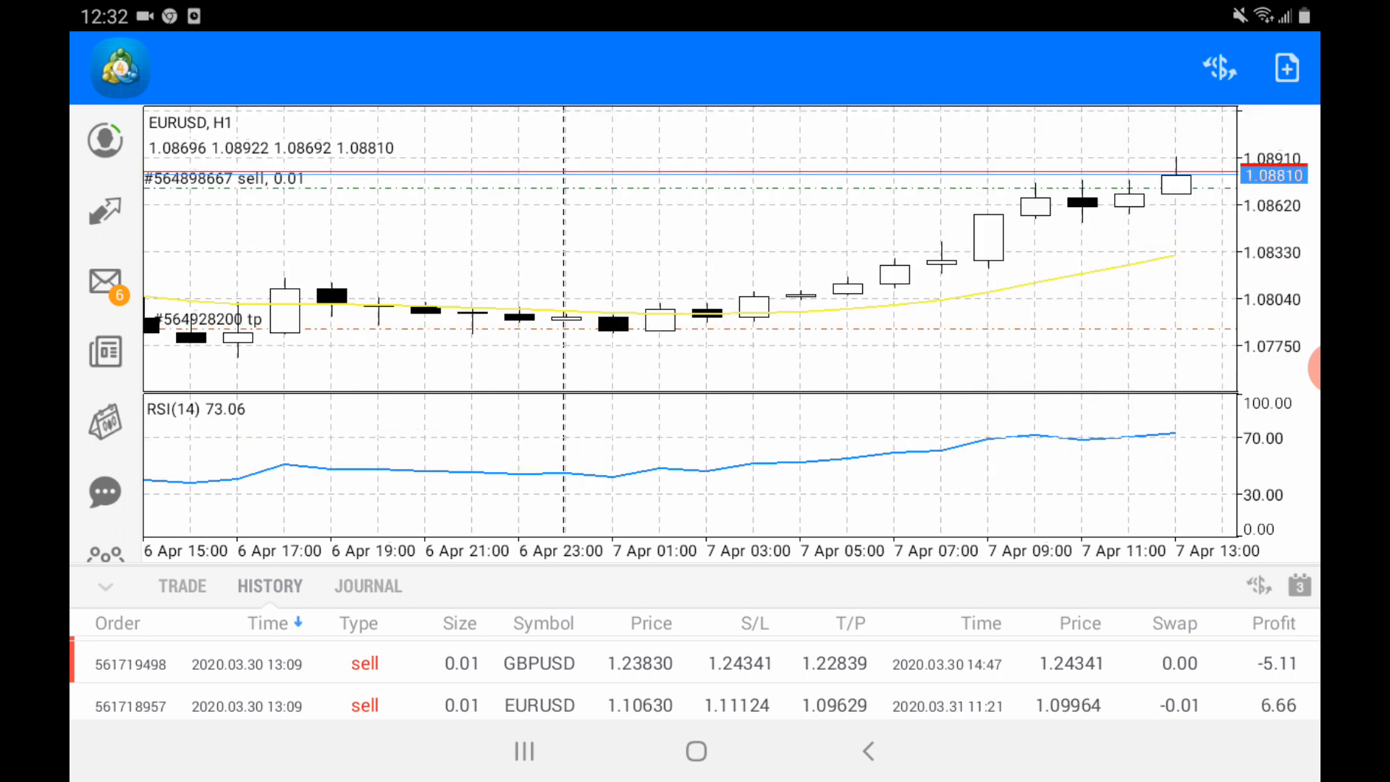
click(1064, 257)
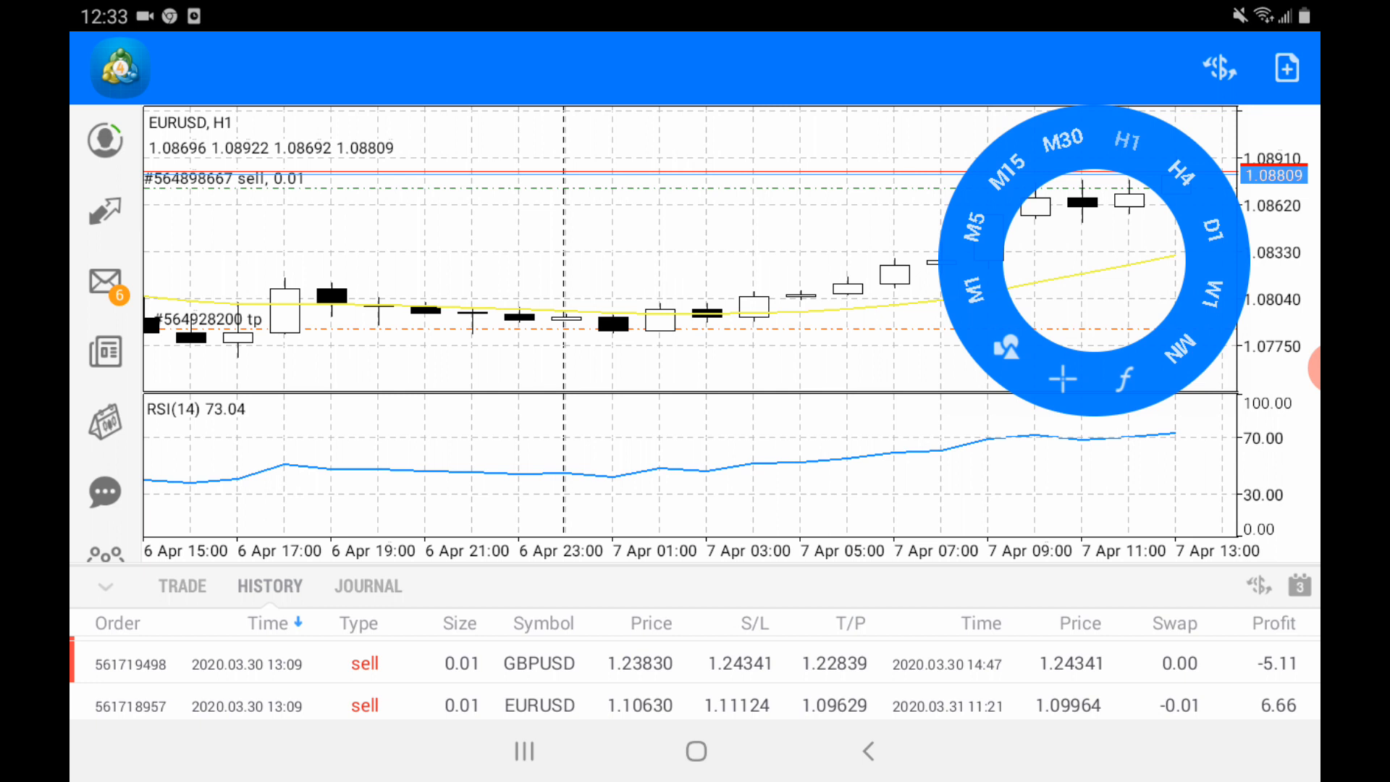